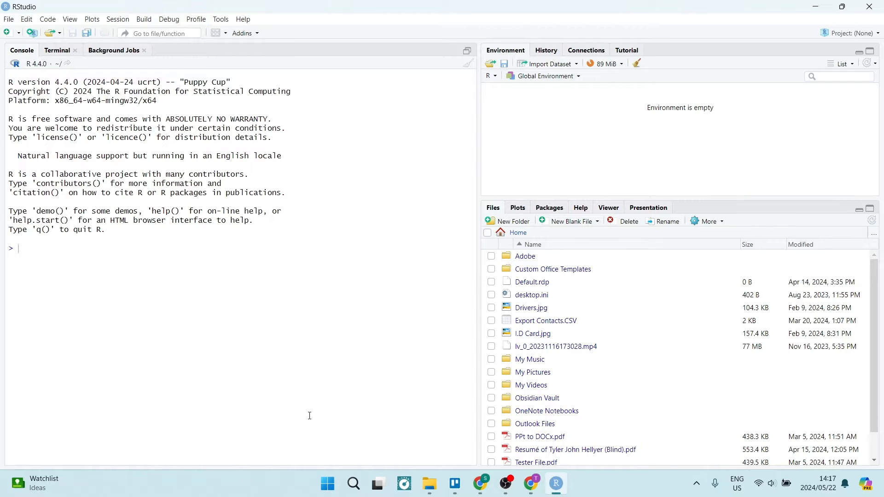
mouse_move(296, 257)
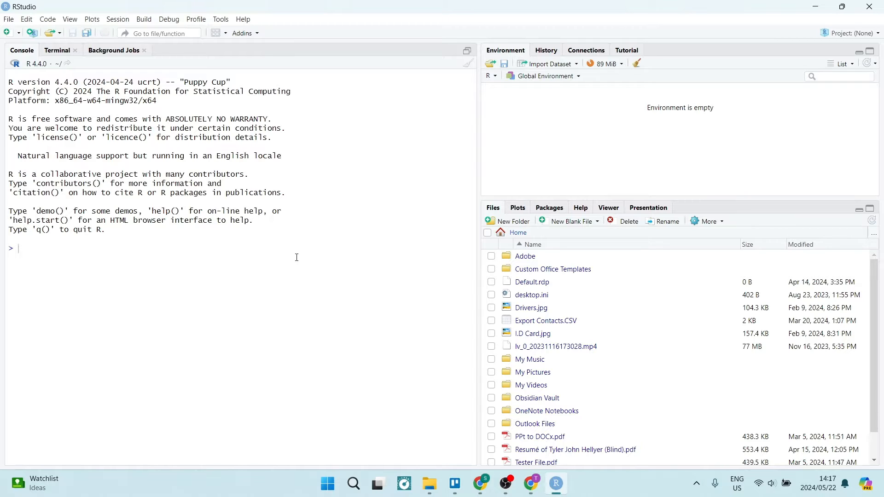
mouse_move(285, 216)
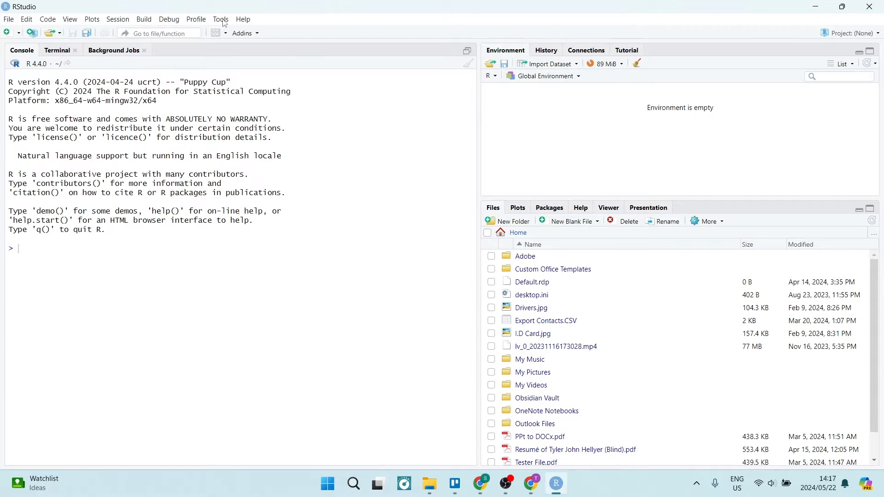
- Show the Tools menu commands
left_click(220, 19)
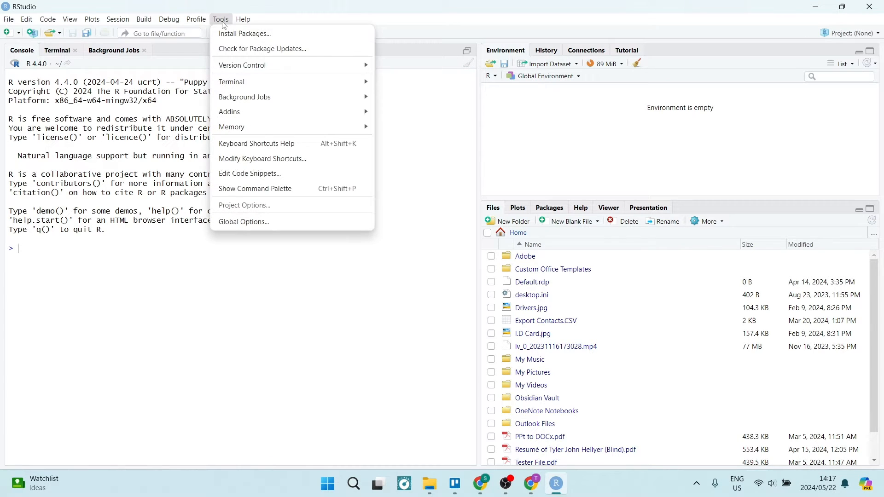
mouse_move(251, 205)
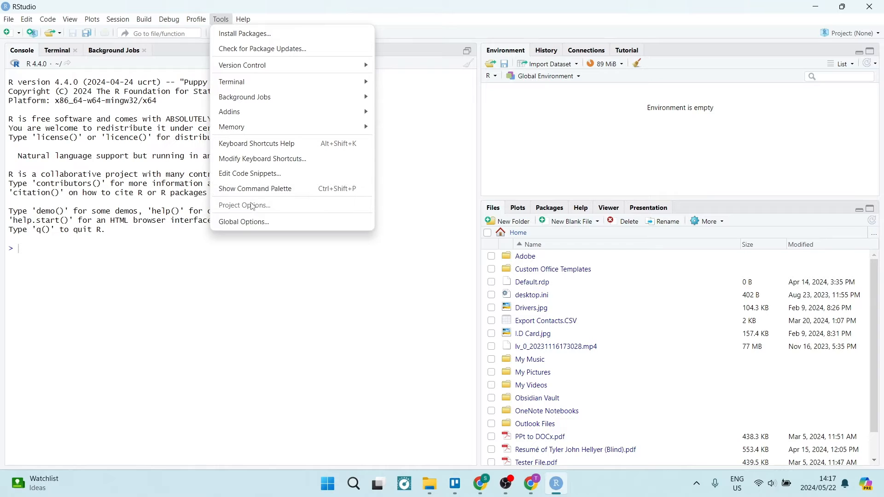
mouse_move(260, 222)
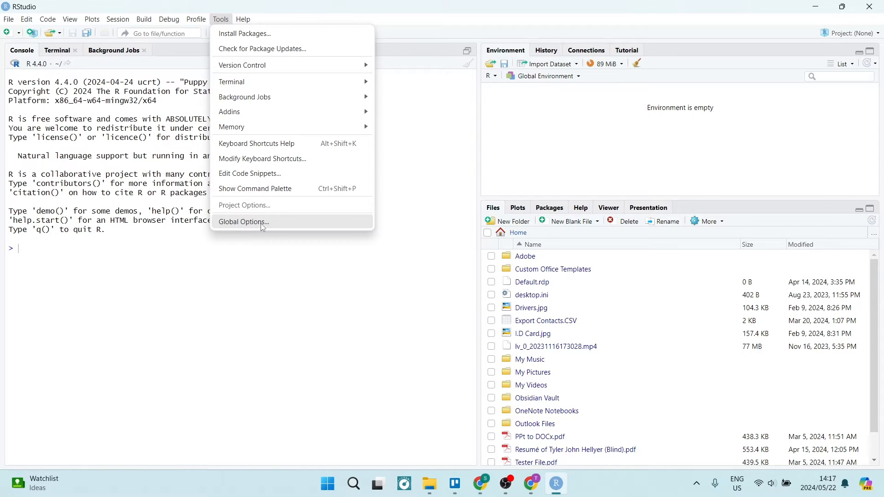
- Bring up Global Options on the General pane showing R version 4.4.0
left_click(243, 222)
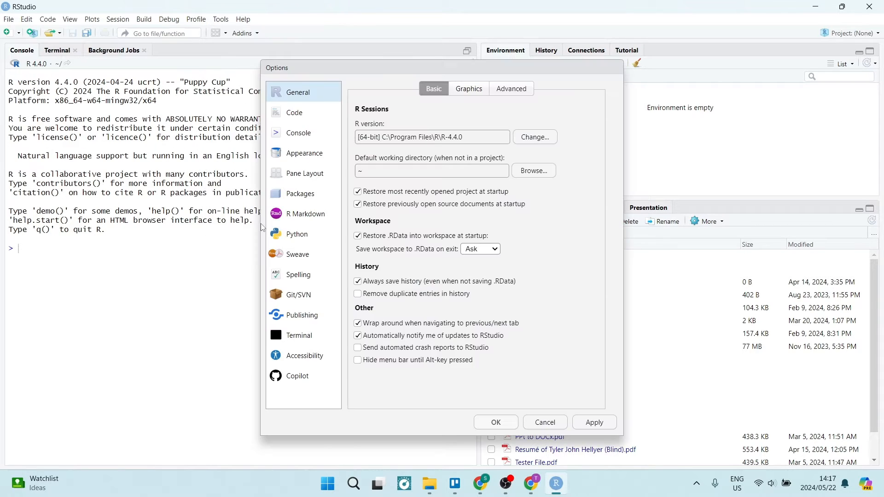
mouse_move(306, 84)
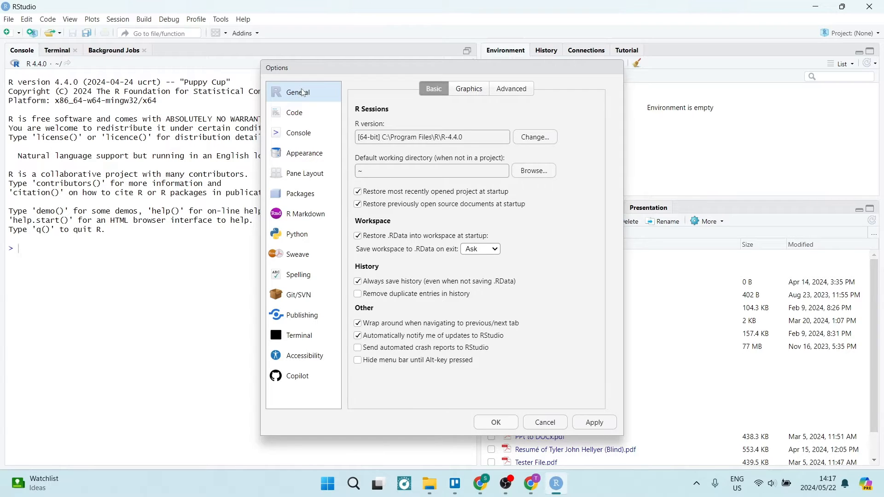
mouse_move(364, 114)
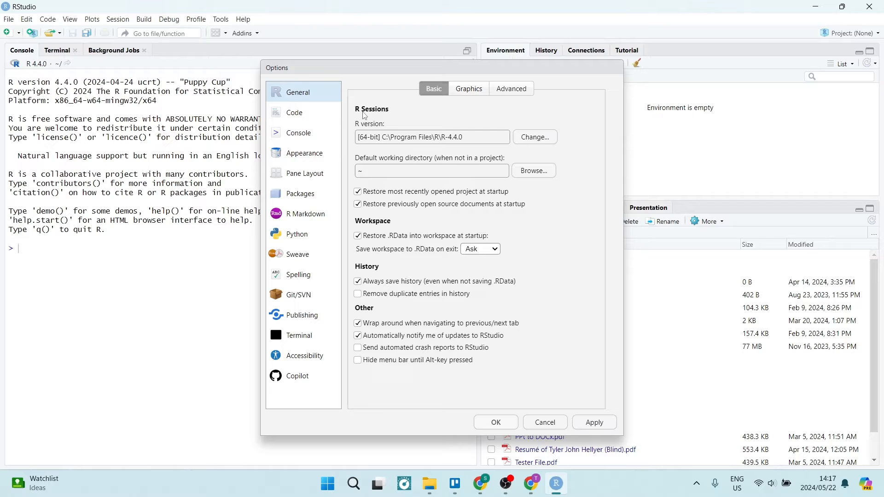
mouse_move(407, 157)
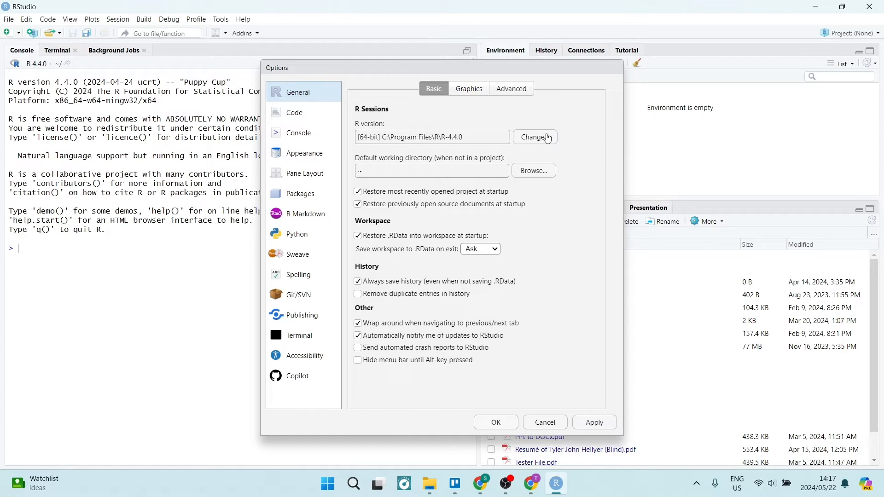
- Bring up the Choose R Installation chooser from the R version field
left_click(534, 137)
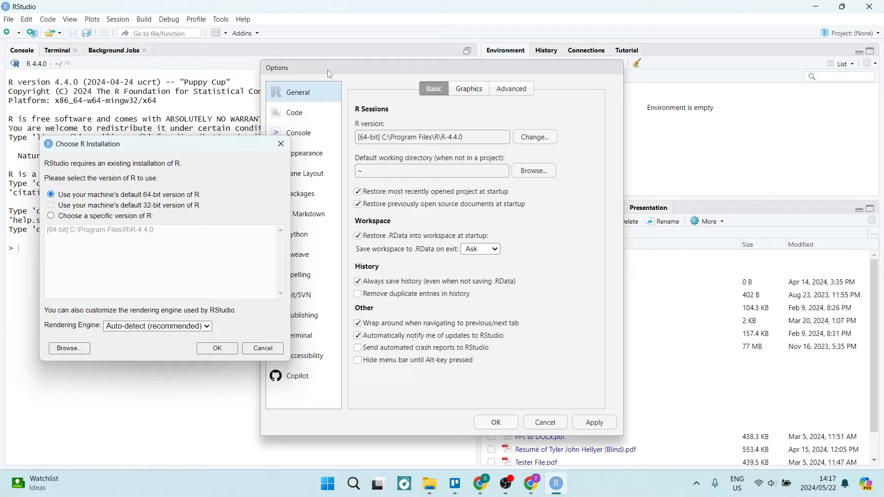
mouse_move(159, 242)
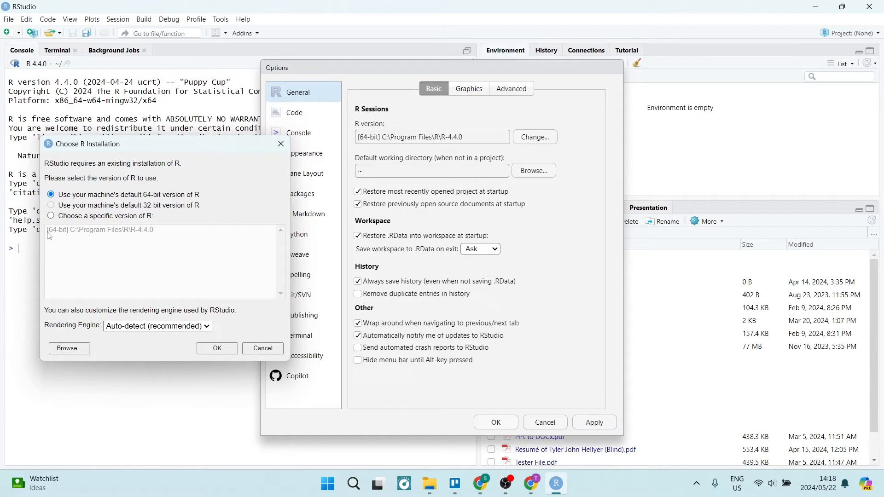
mouse_move(184, 195)
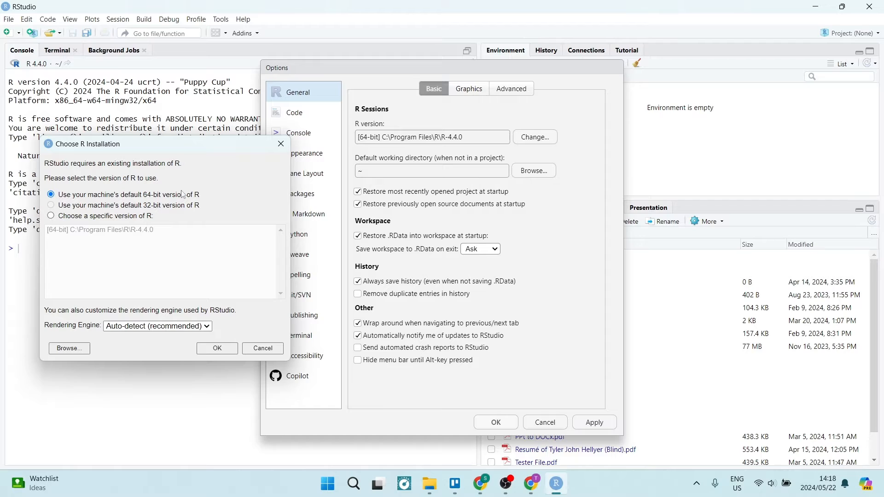
mouse_move(473, 139)
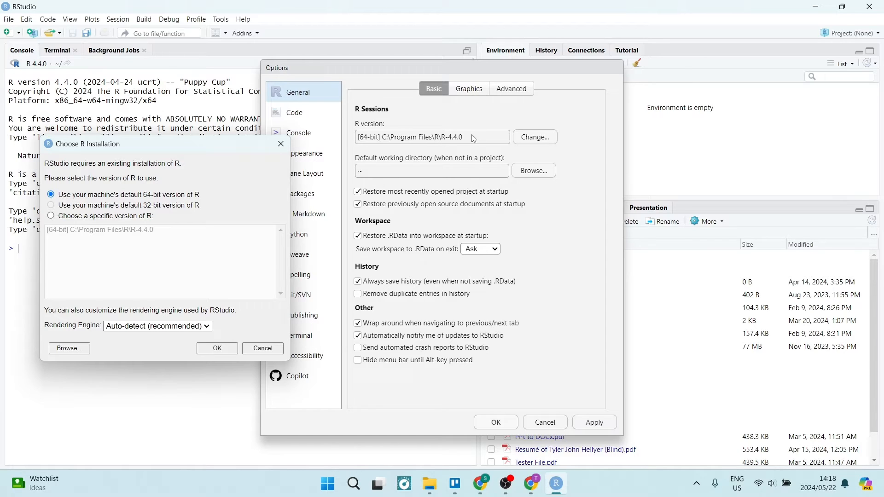
mouse_move(152, 249)
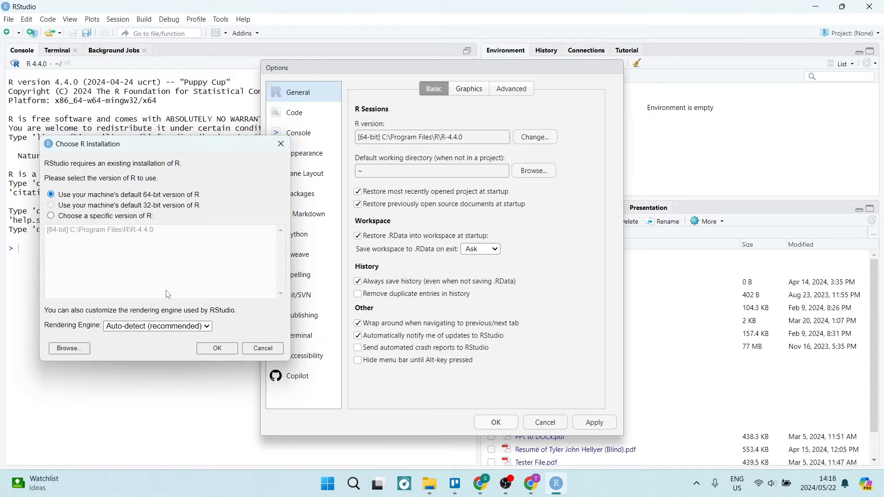
mouse_move(139, 229)
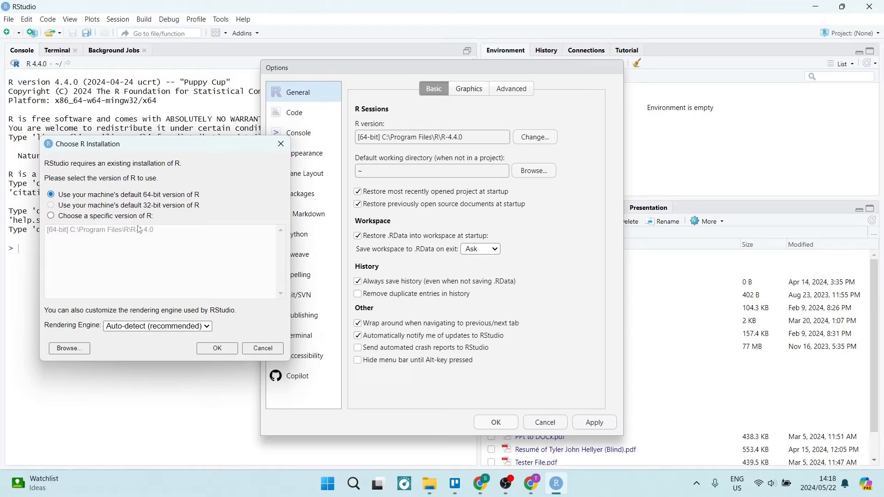
mouse_move(159, 247)
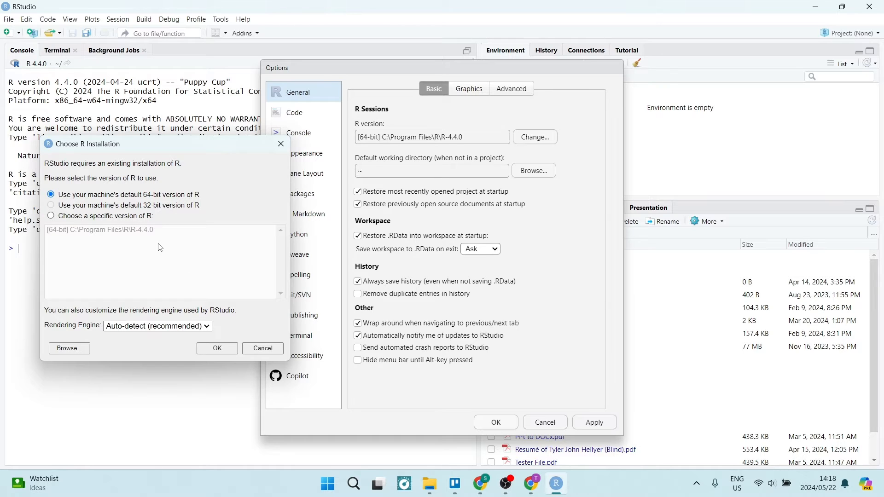
- Switch to choosing a specific R version, listing 64-bit R 4.4.0
left_click(50, 216)
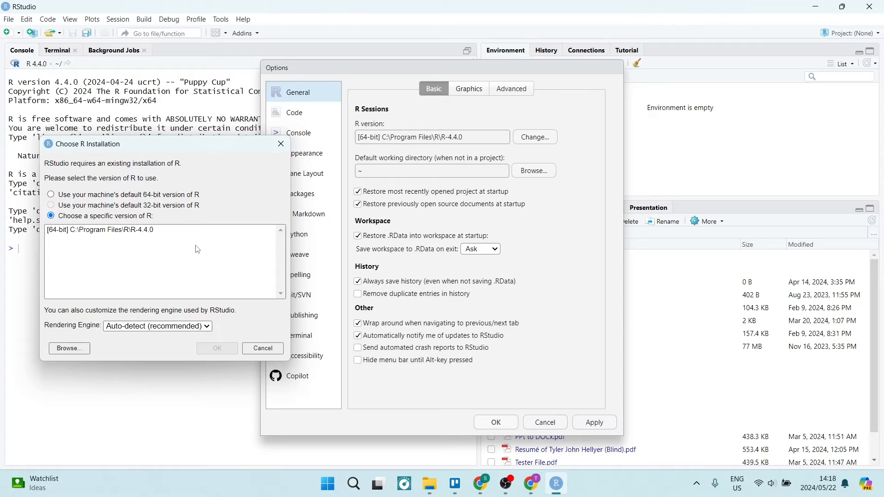
mouse_move(140, 242)
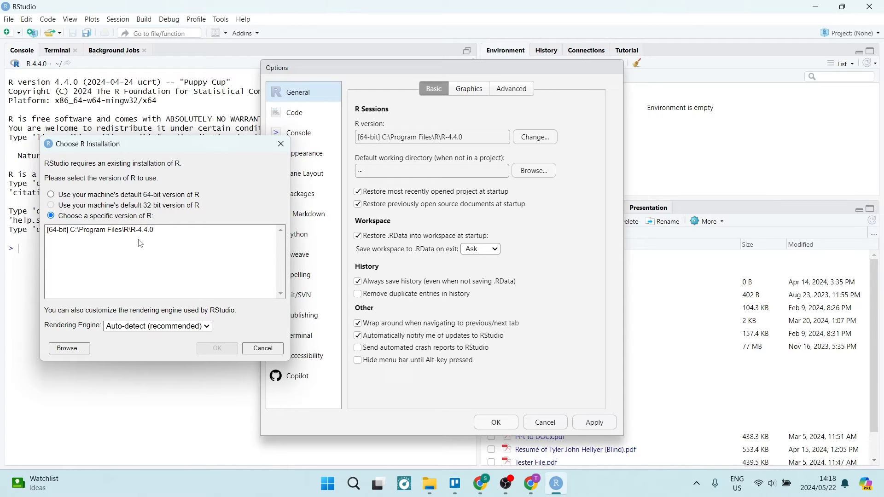
mouse_move(166, 257)
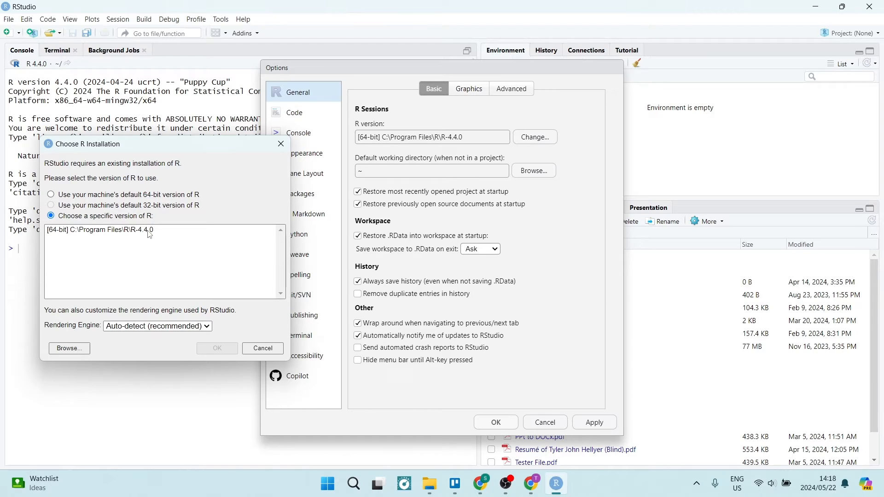
mouse_move(125, 244)
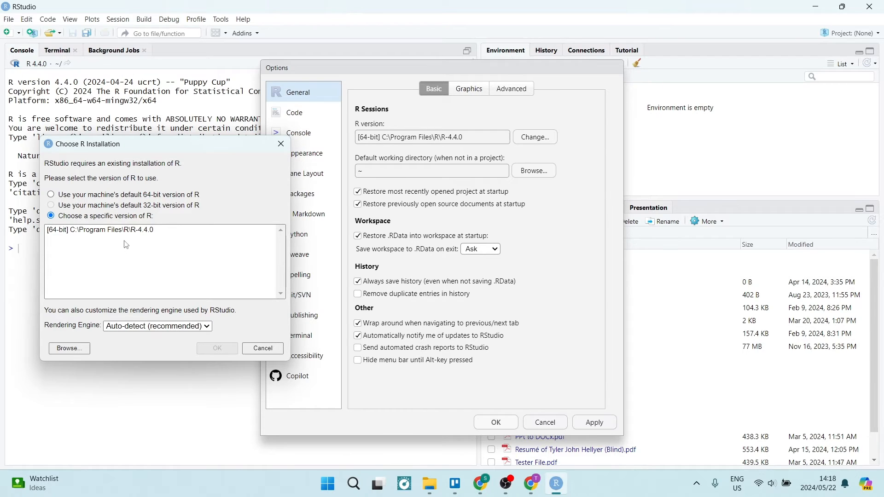
mouse_move(140, 255)
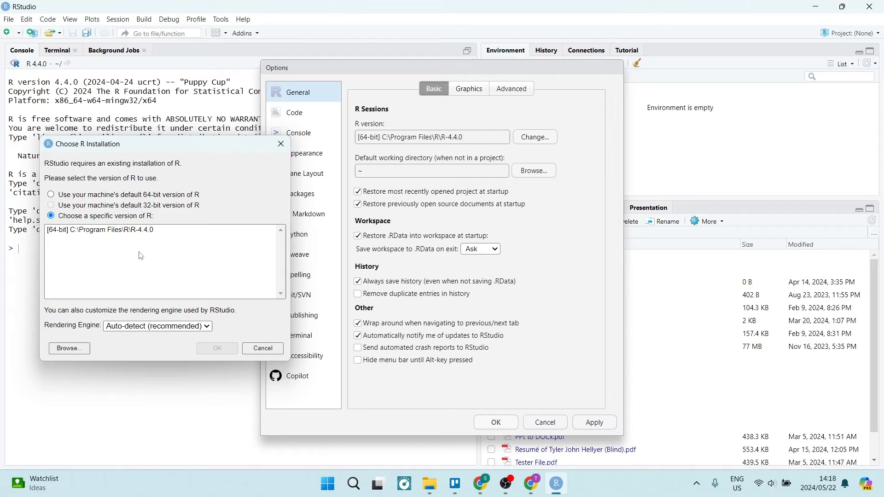
mouse_move(181, 250)
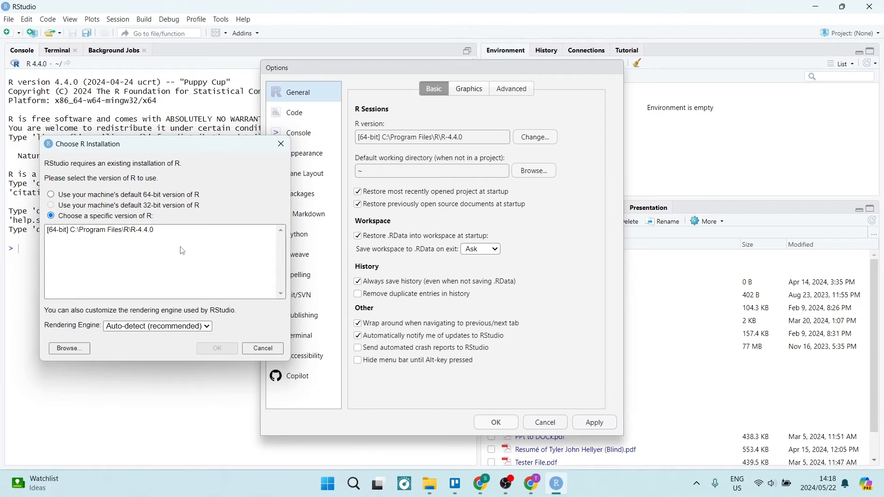
mouse_move(174, 240)
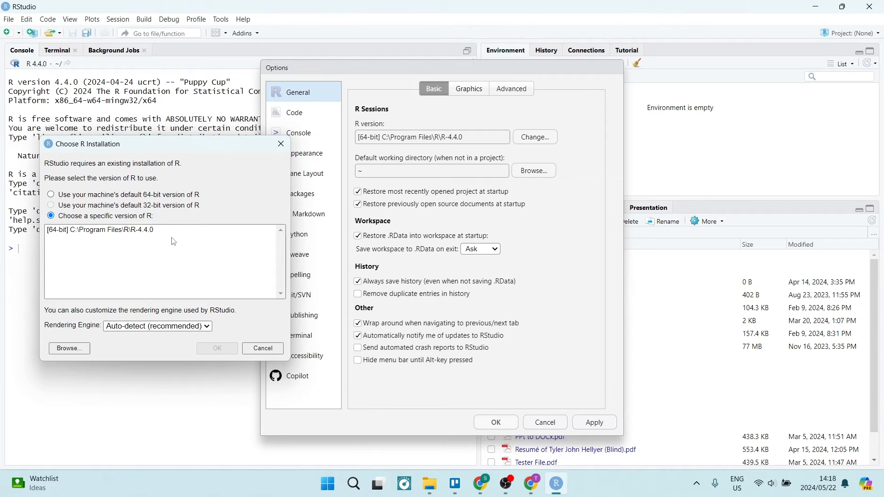
mouse_move(105, 268)
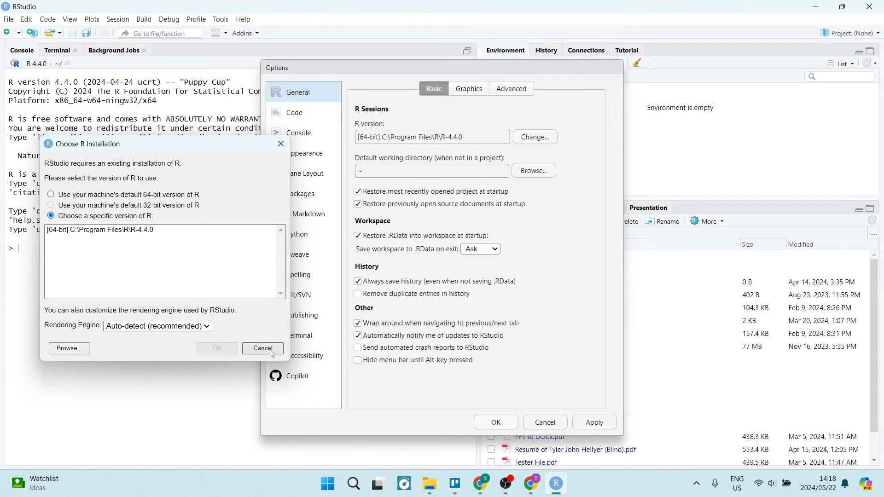
mouse_move(263, 348)
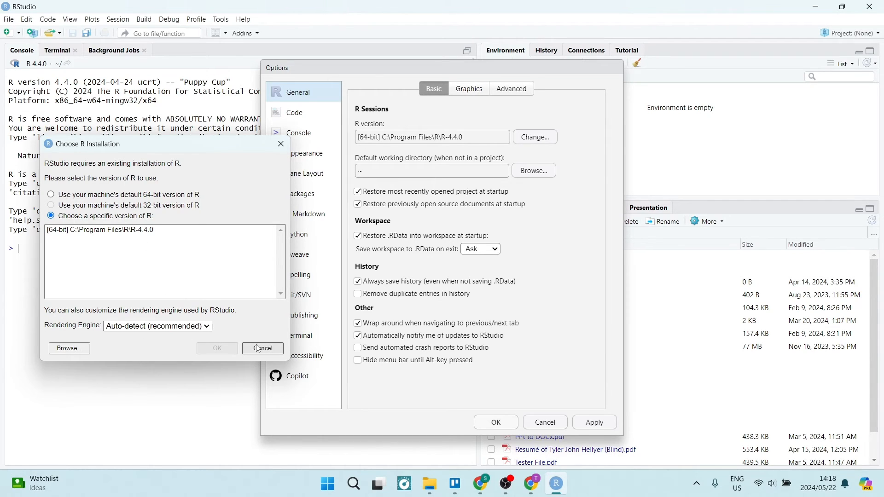
- Cancel the installation chooser, keeping R version 64-bit R 4.4.0
left_click(262, 348)
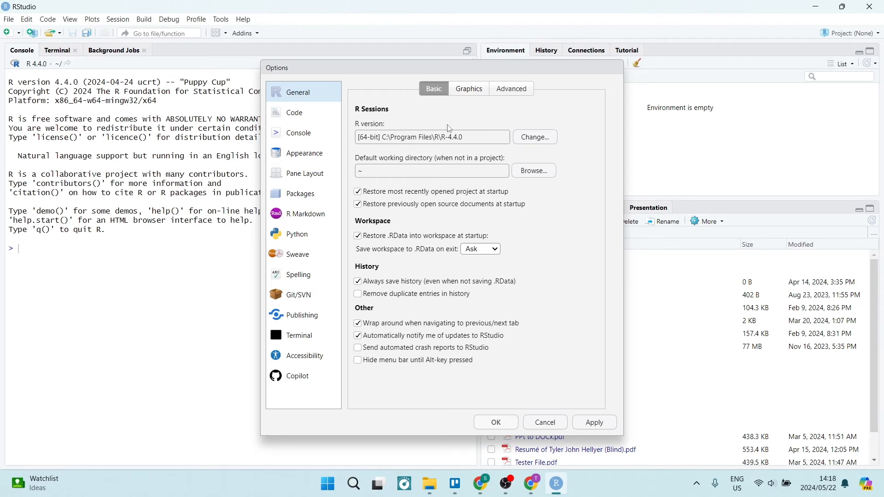
mouse_move(577, 421)
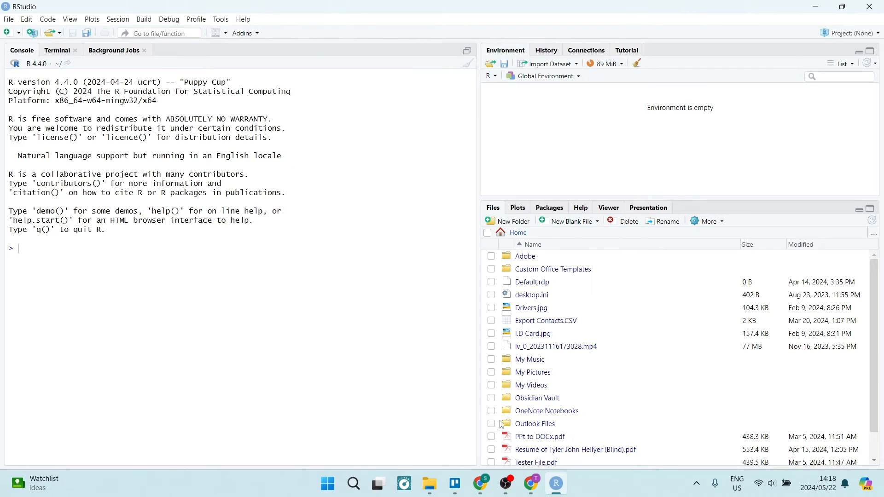
- Show the File menu commands to reach Quit Session
left_click(8, 19)
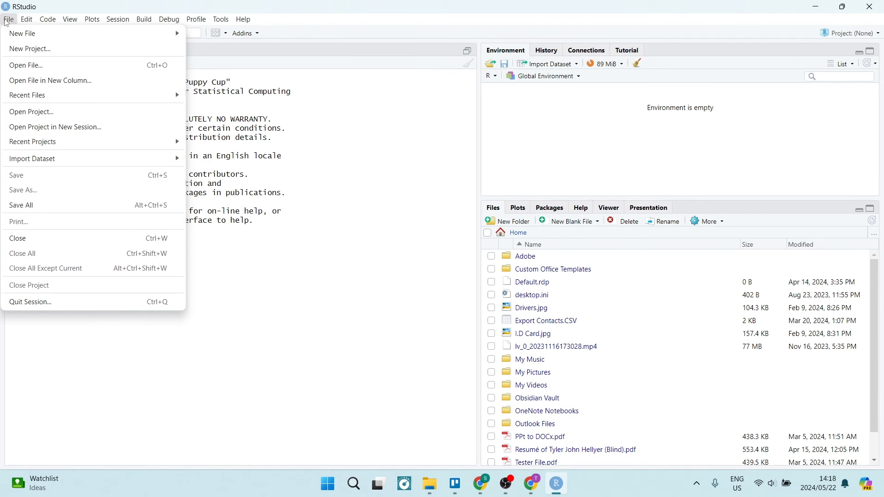
mouse_move(57, 200)
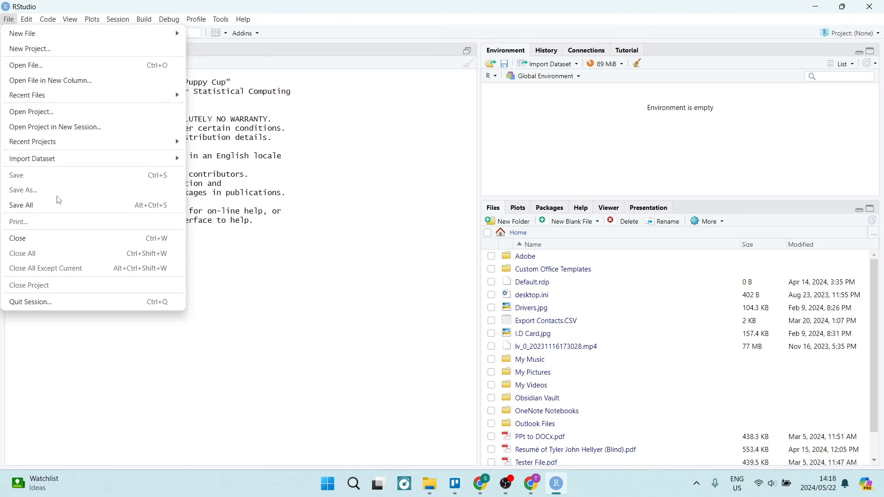
mouse_move(61, 304)
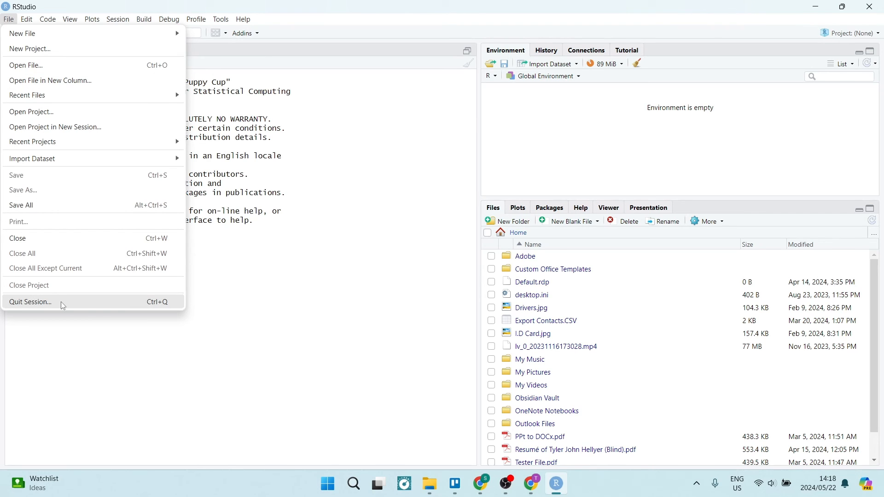